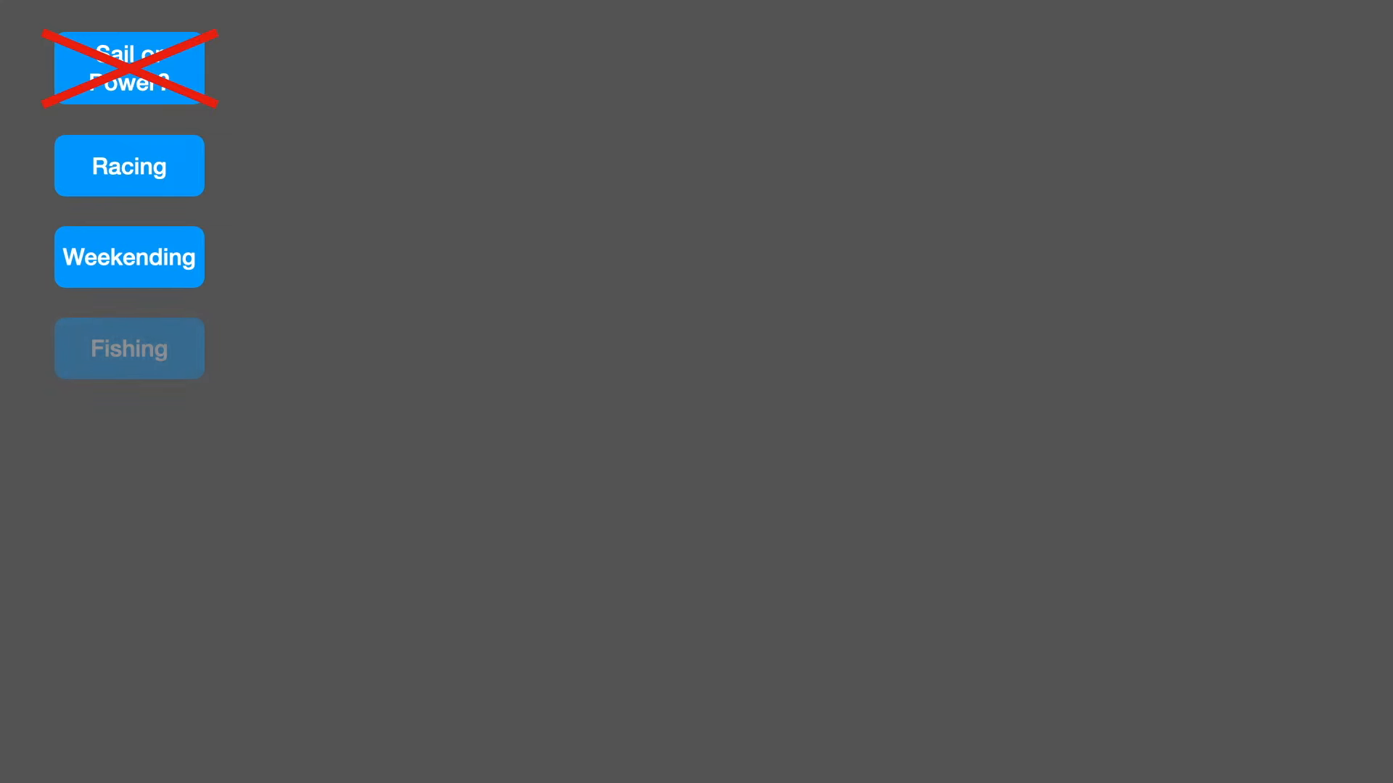
left_click(129, 349)
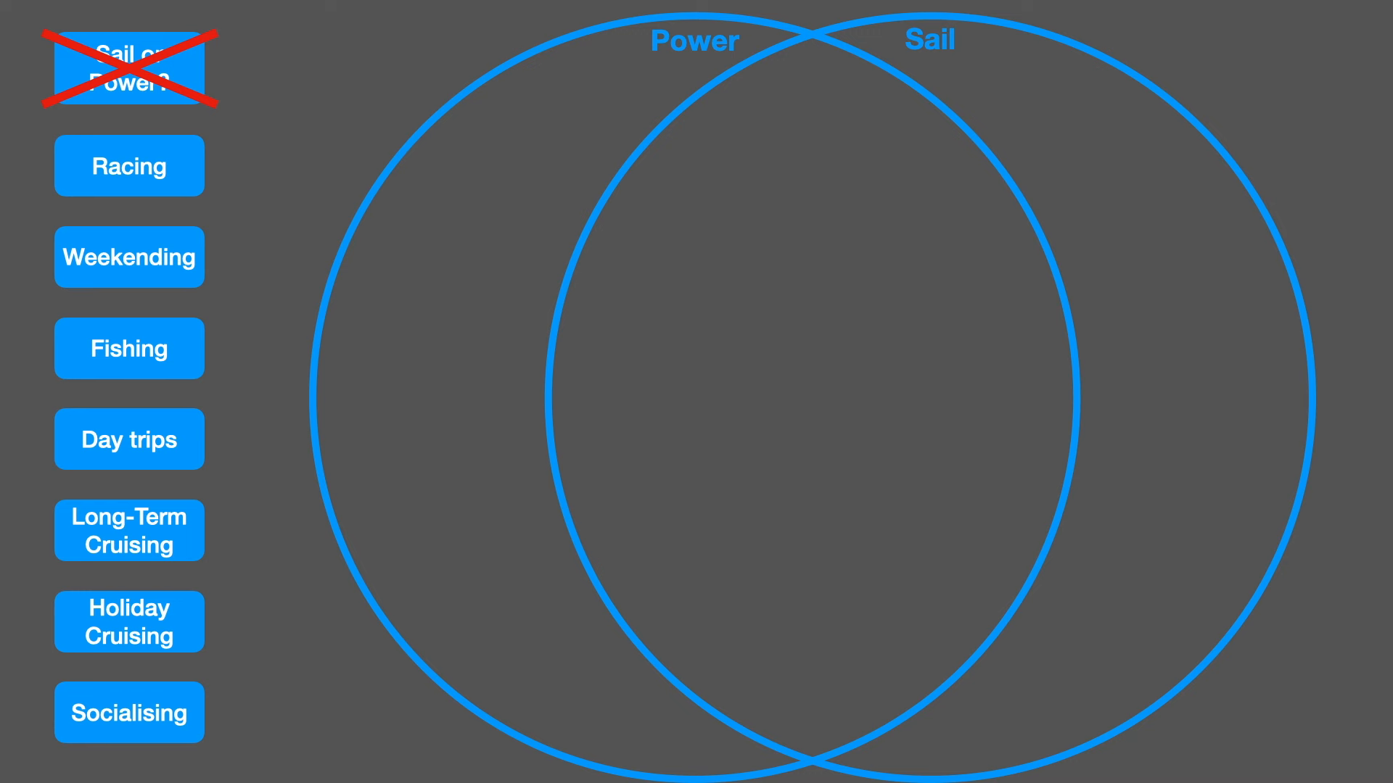
left_click_drag(130, 165, 322, 148)
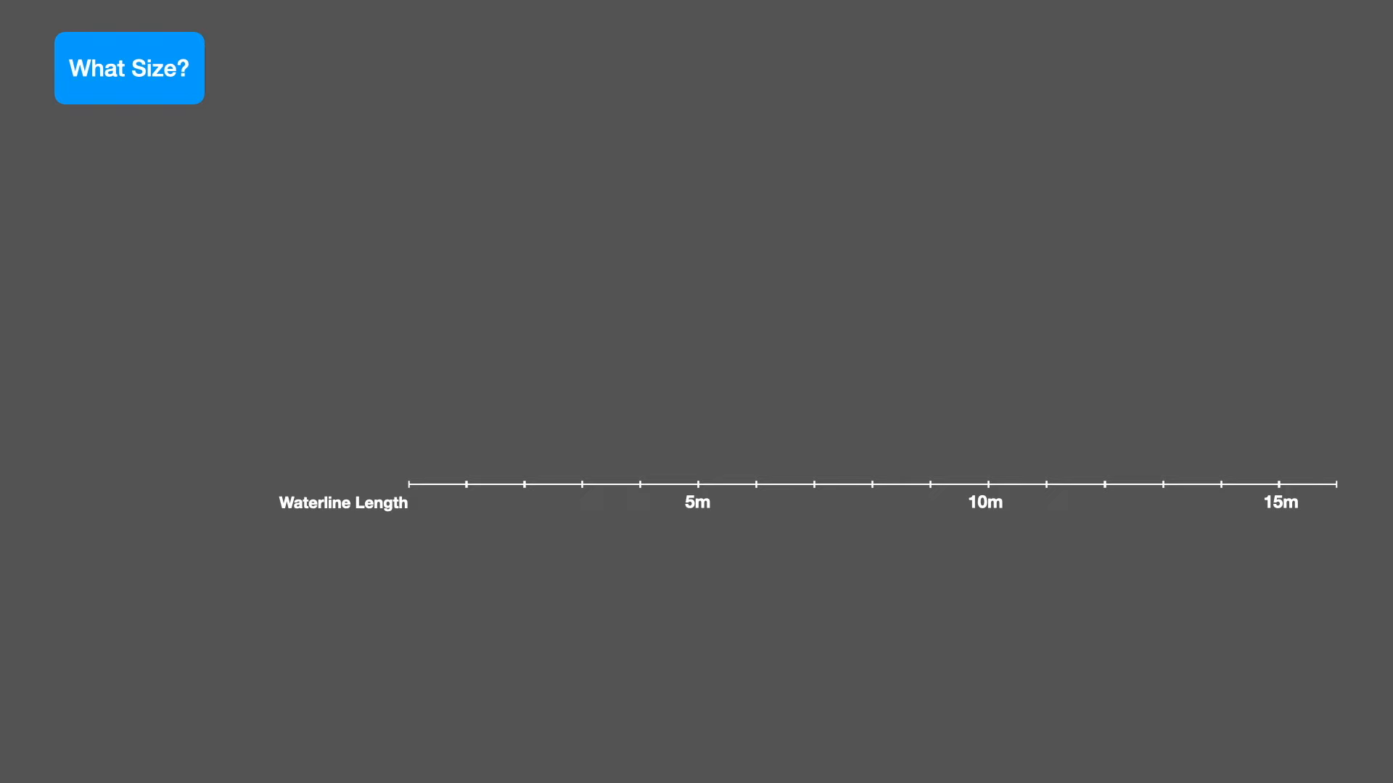
left_click(129, 68)
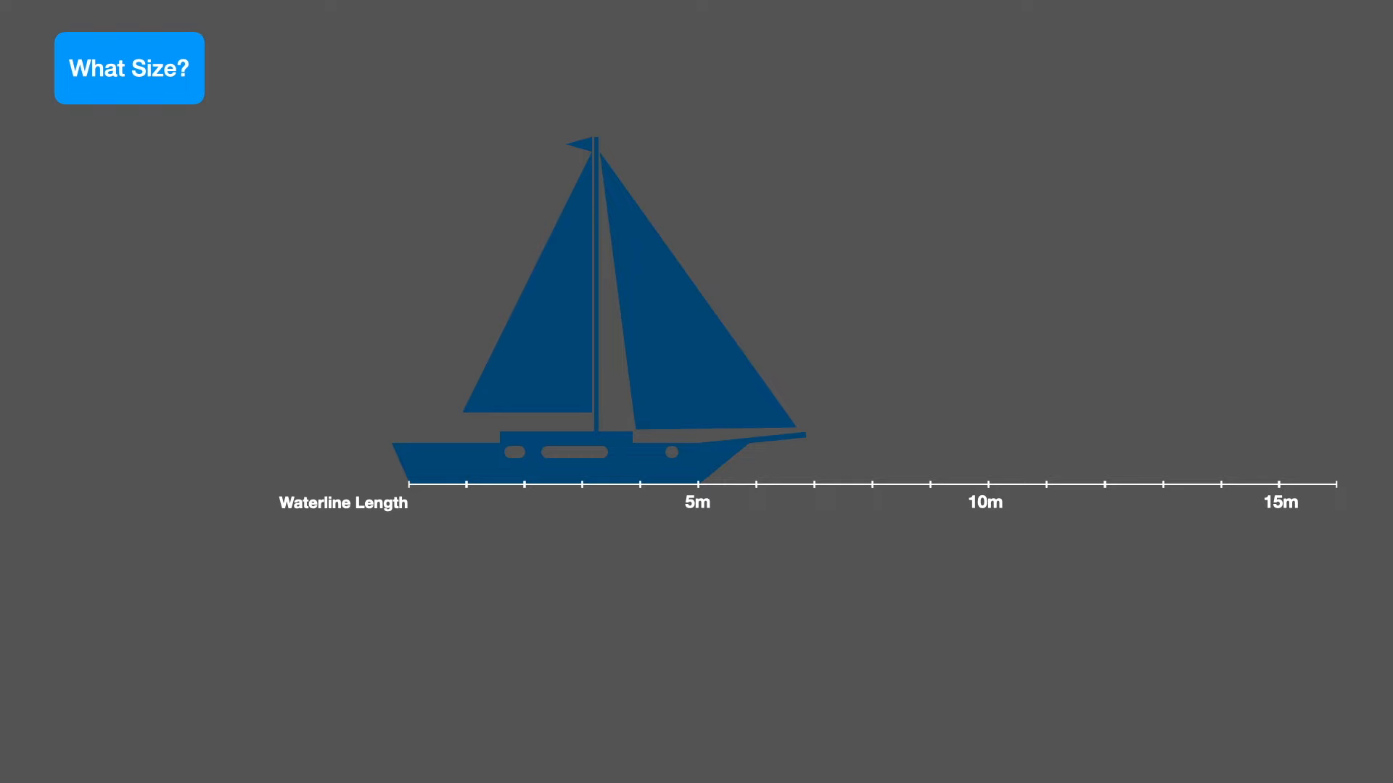
left_click(129, 68)
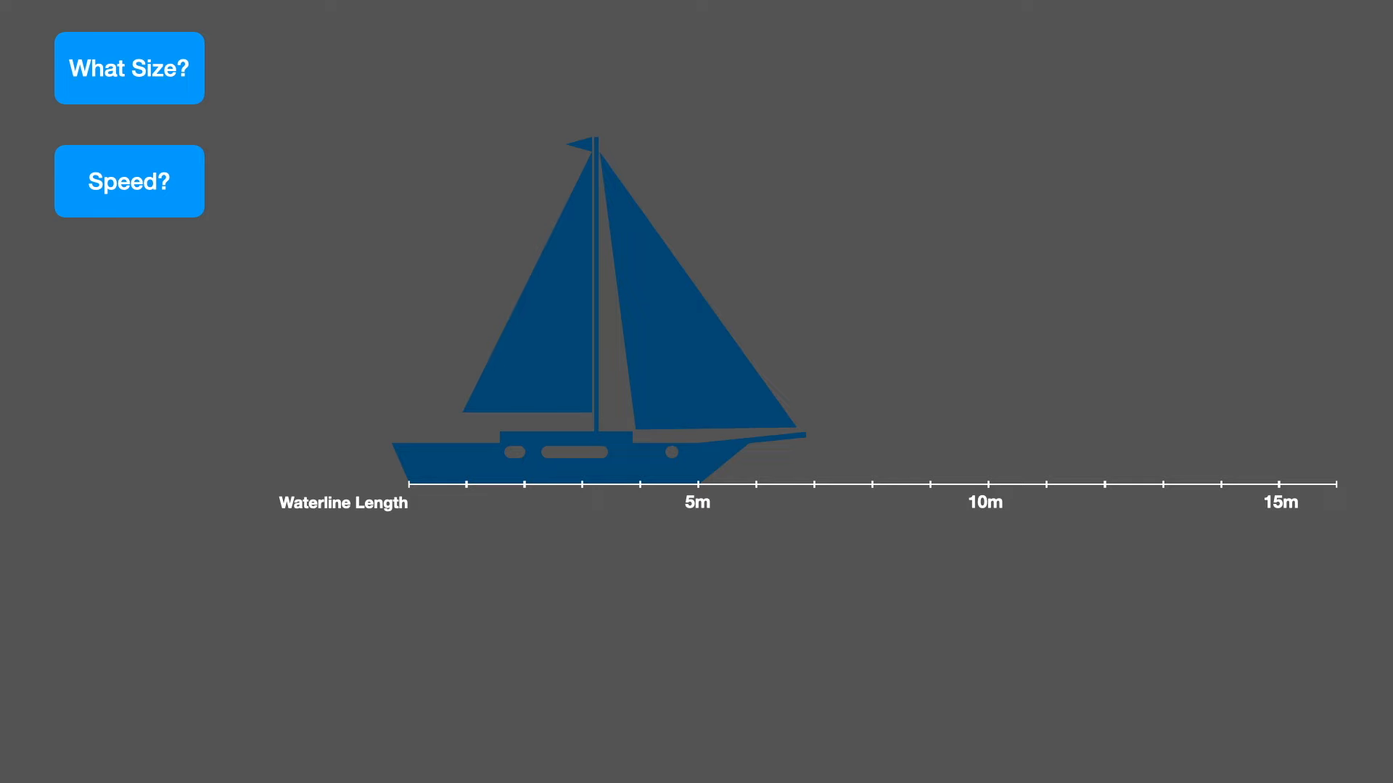
left_click(129, 181)
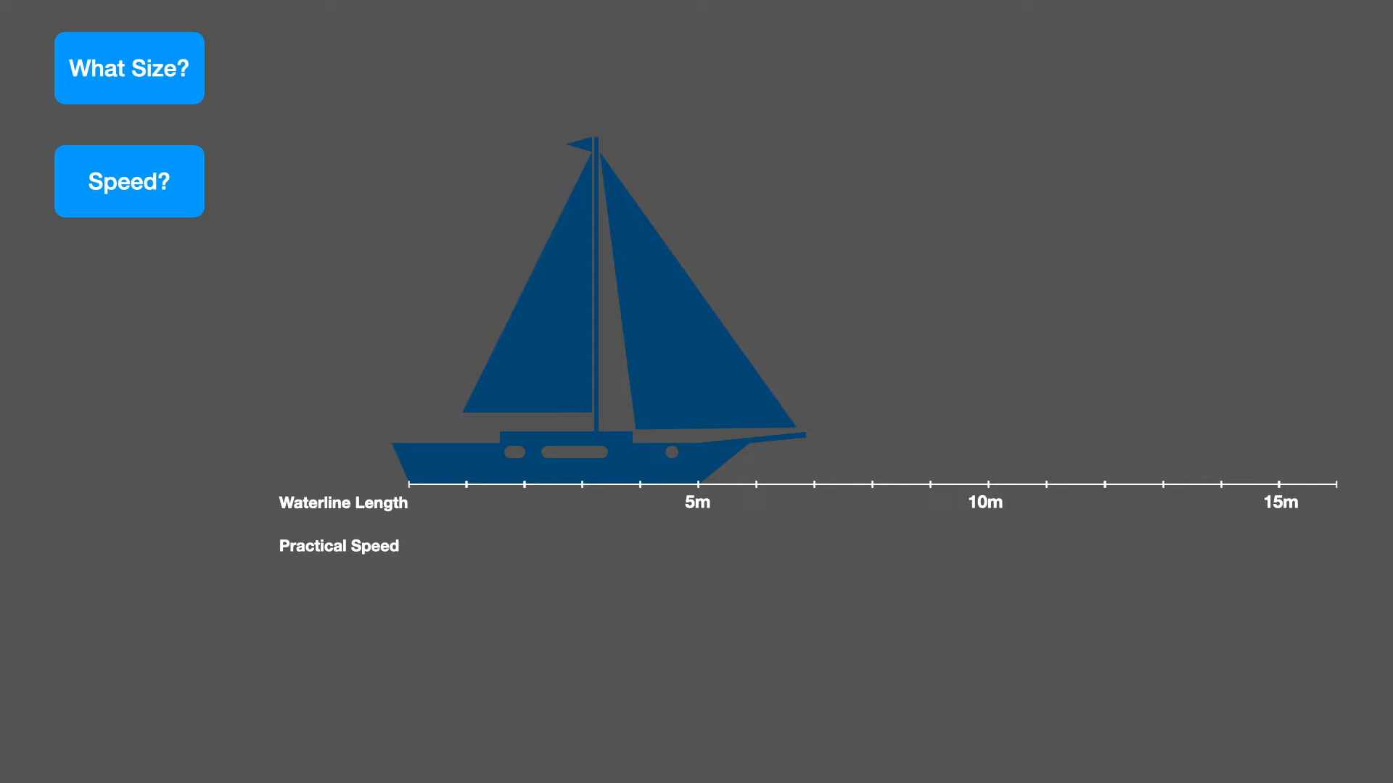
left_click(129, 181)
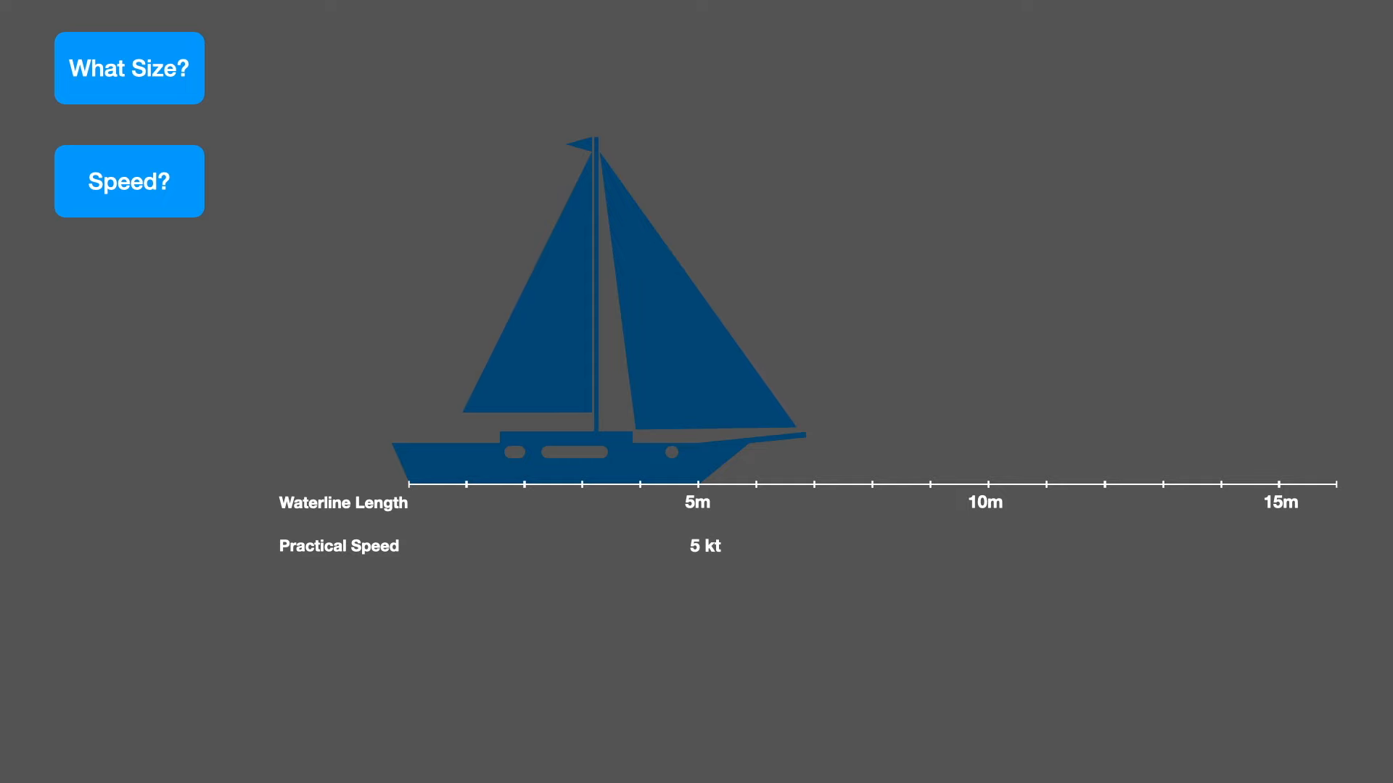
left_click(129, 68)
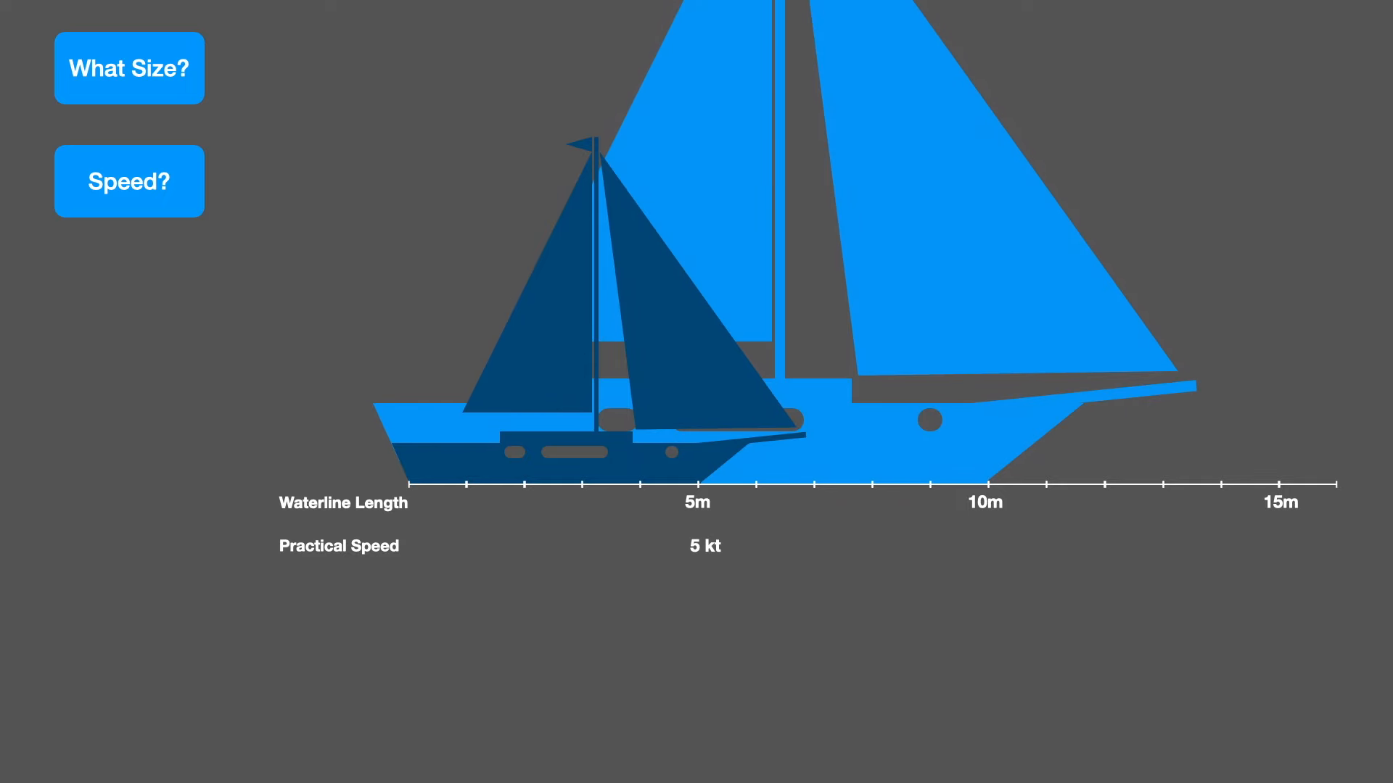
left_click(129, 182)
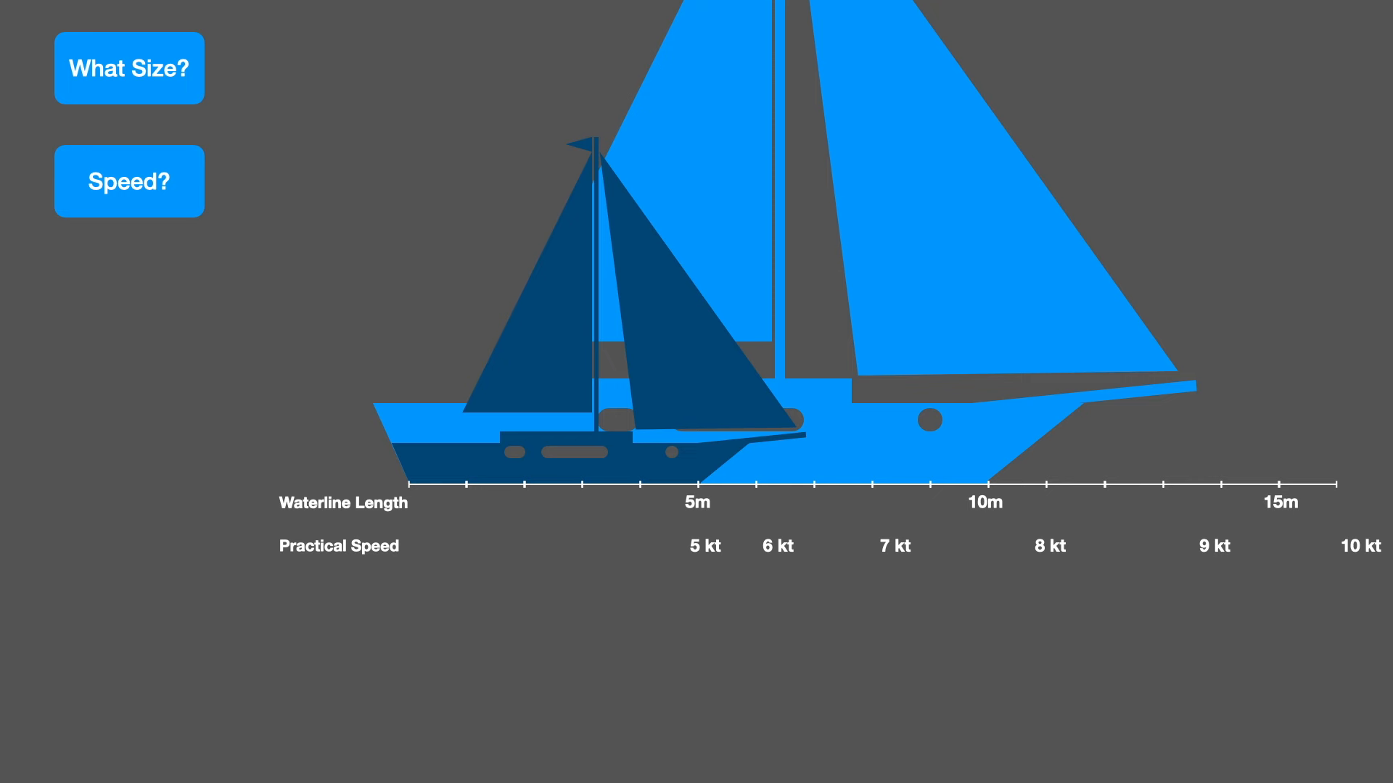
left_click(129, 182)
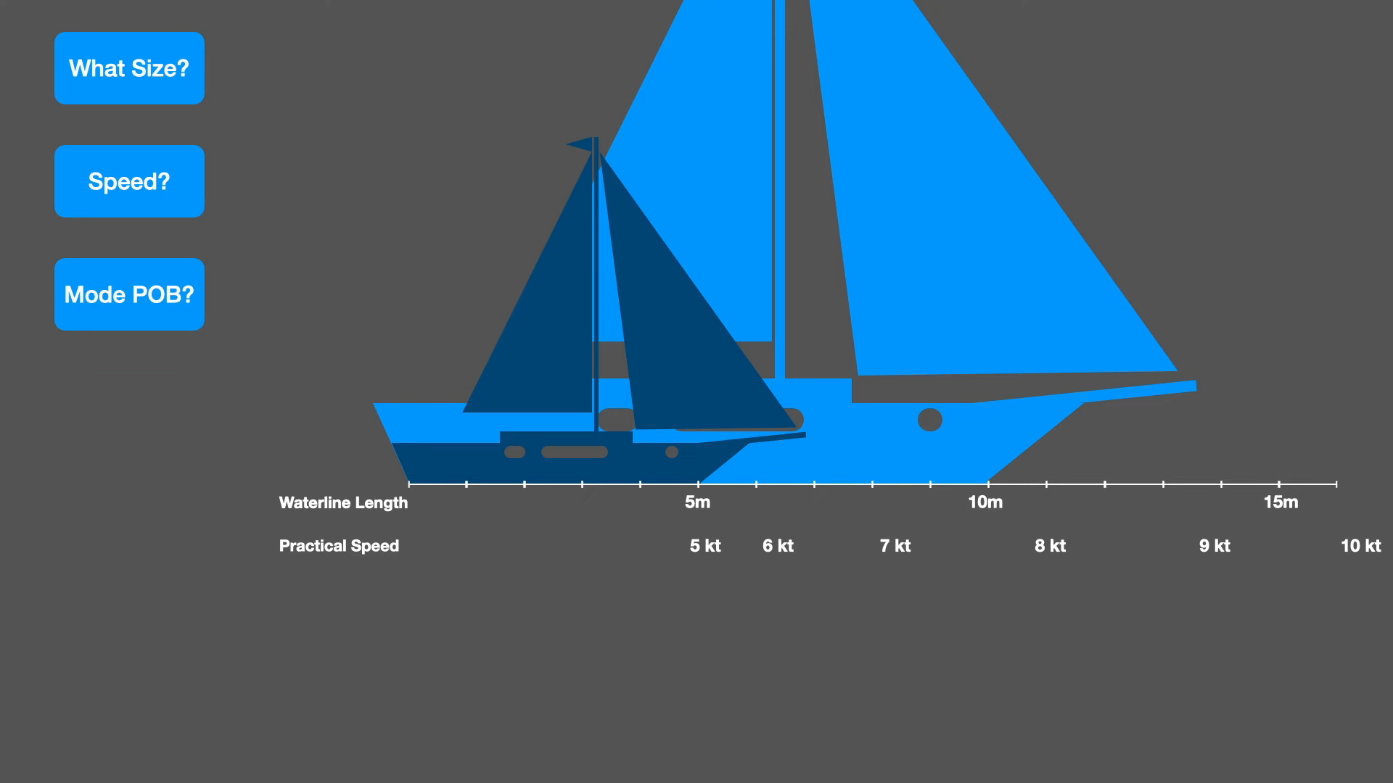
left_click(129, 294)
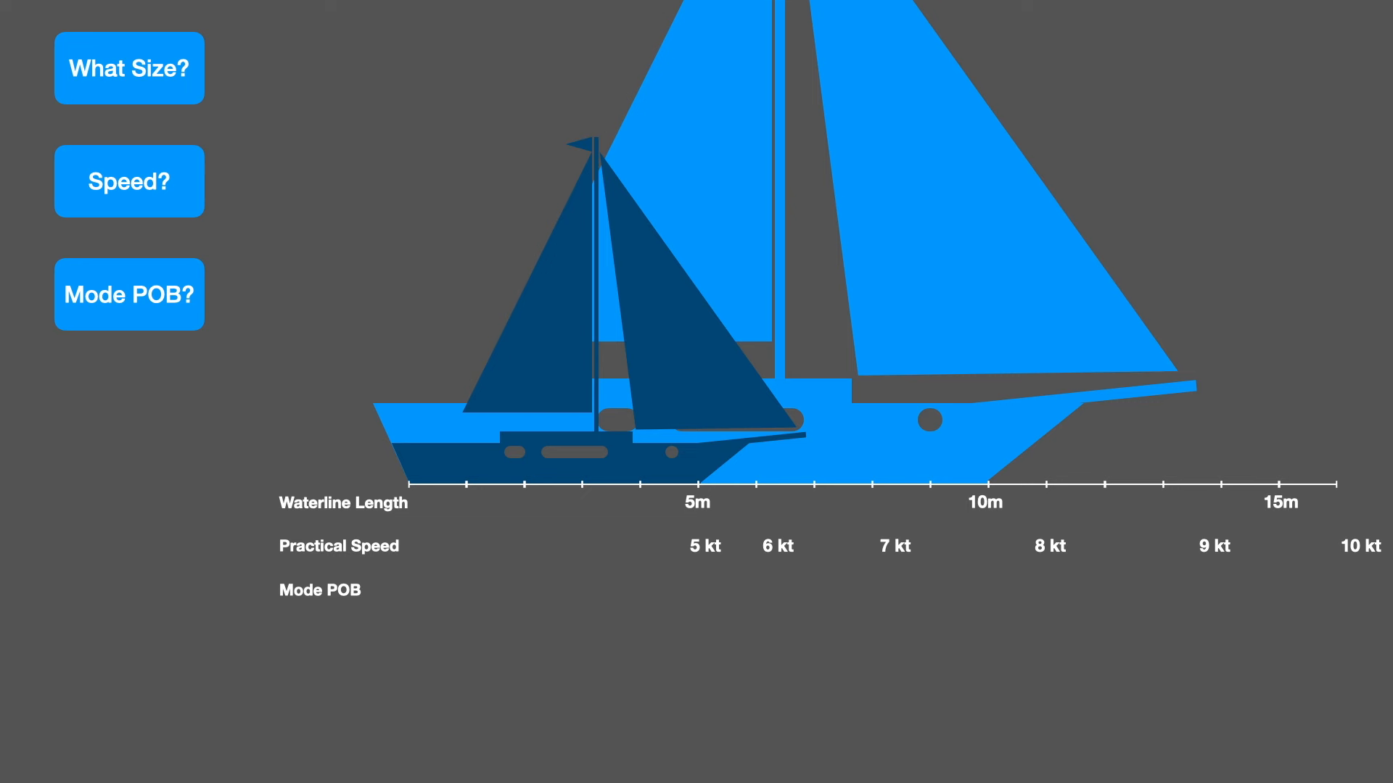
left_click(129, 295)
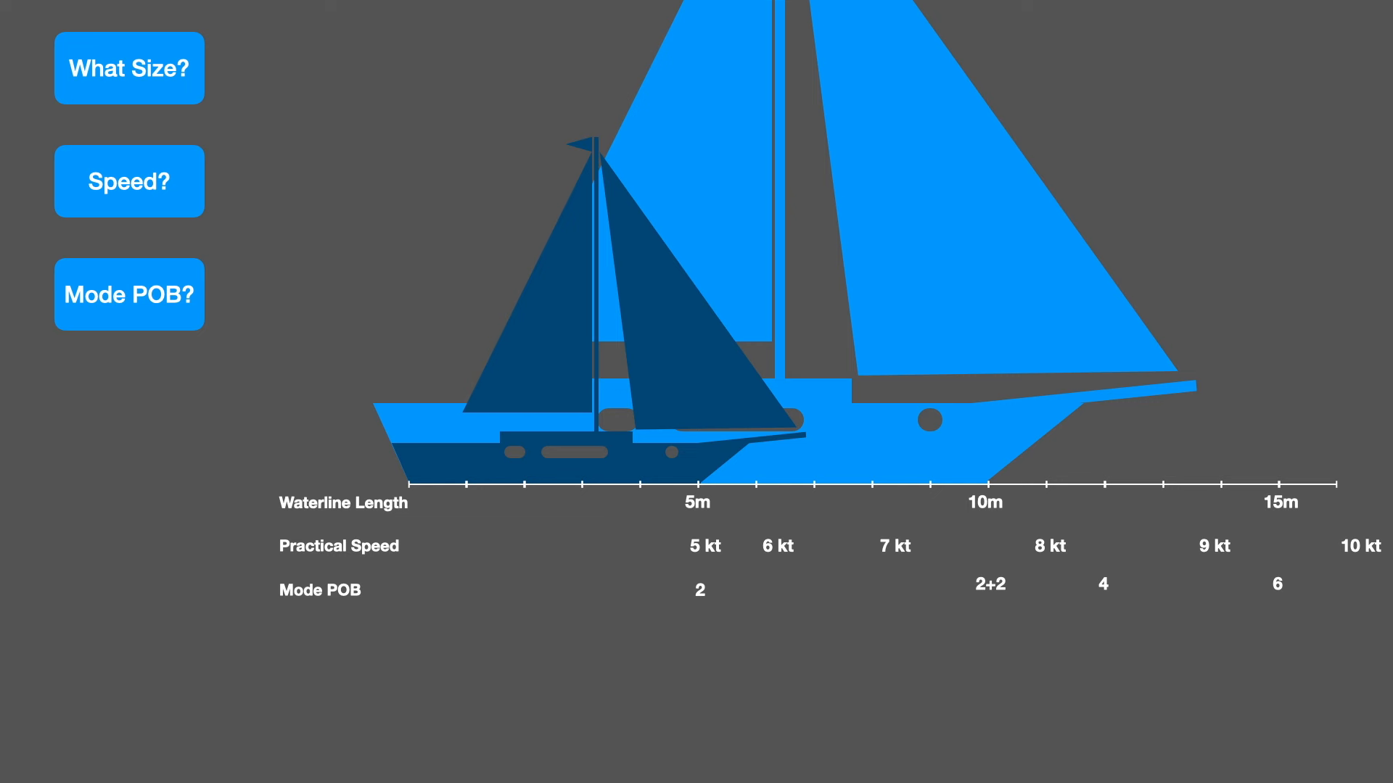
left_click(129, 294)
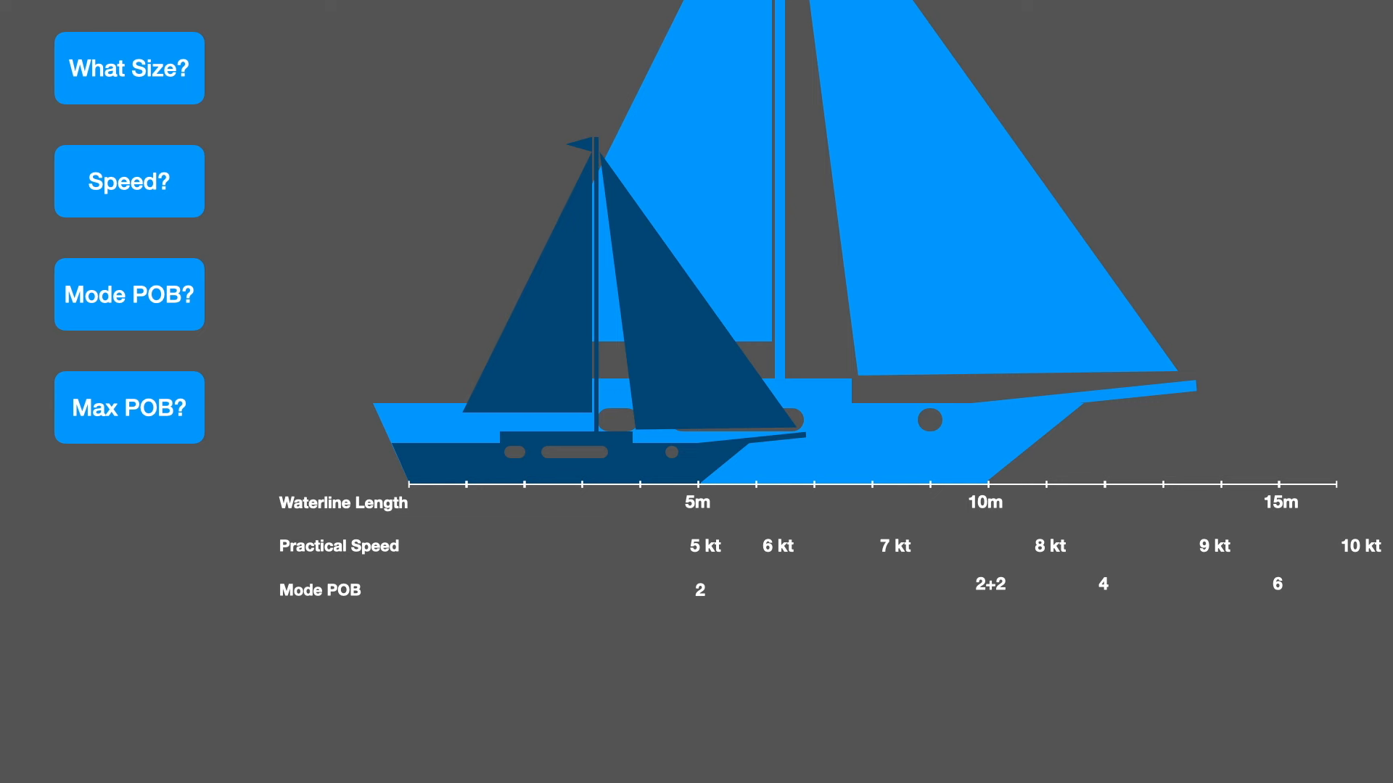
left_click(129, 408)
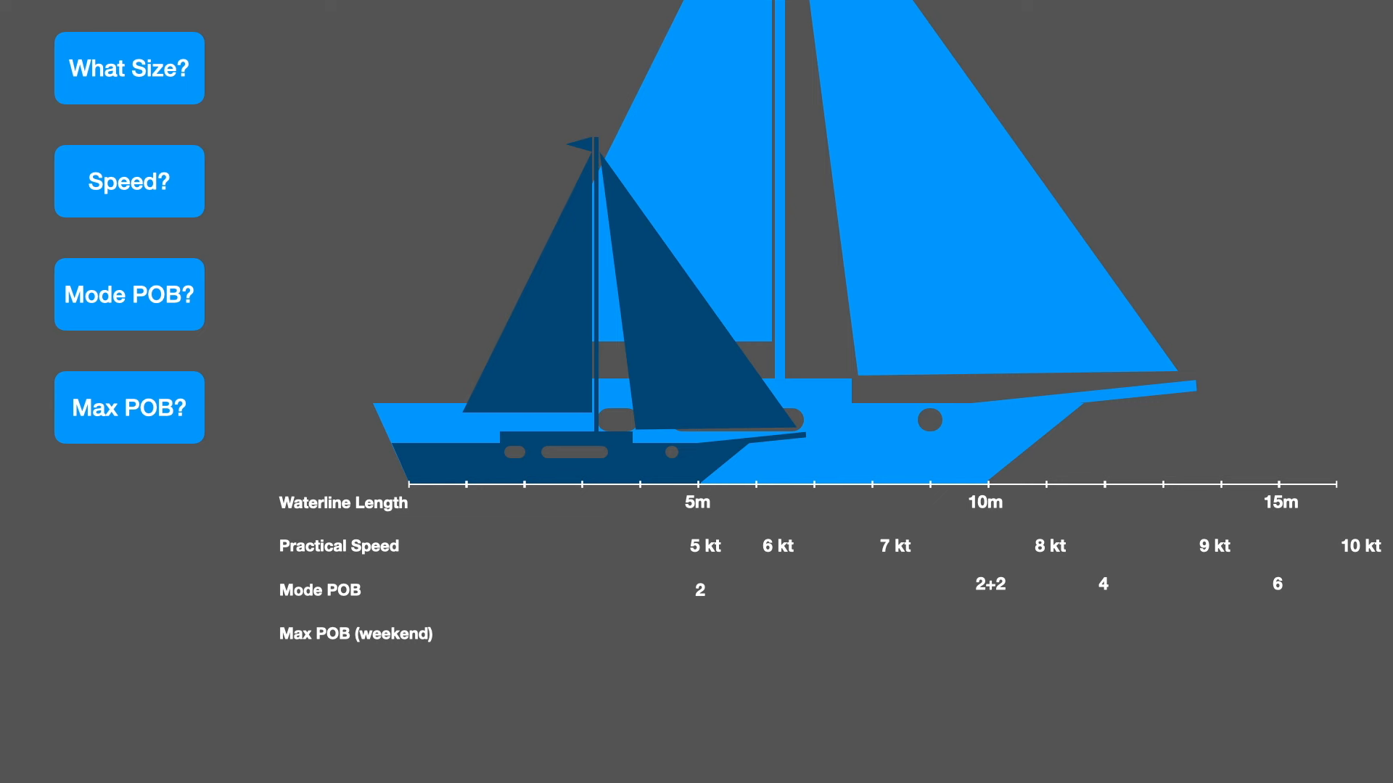
left_click(129, 407)
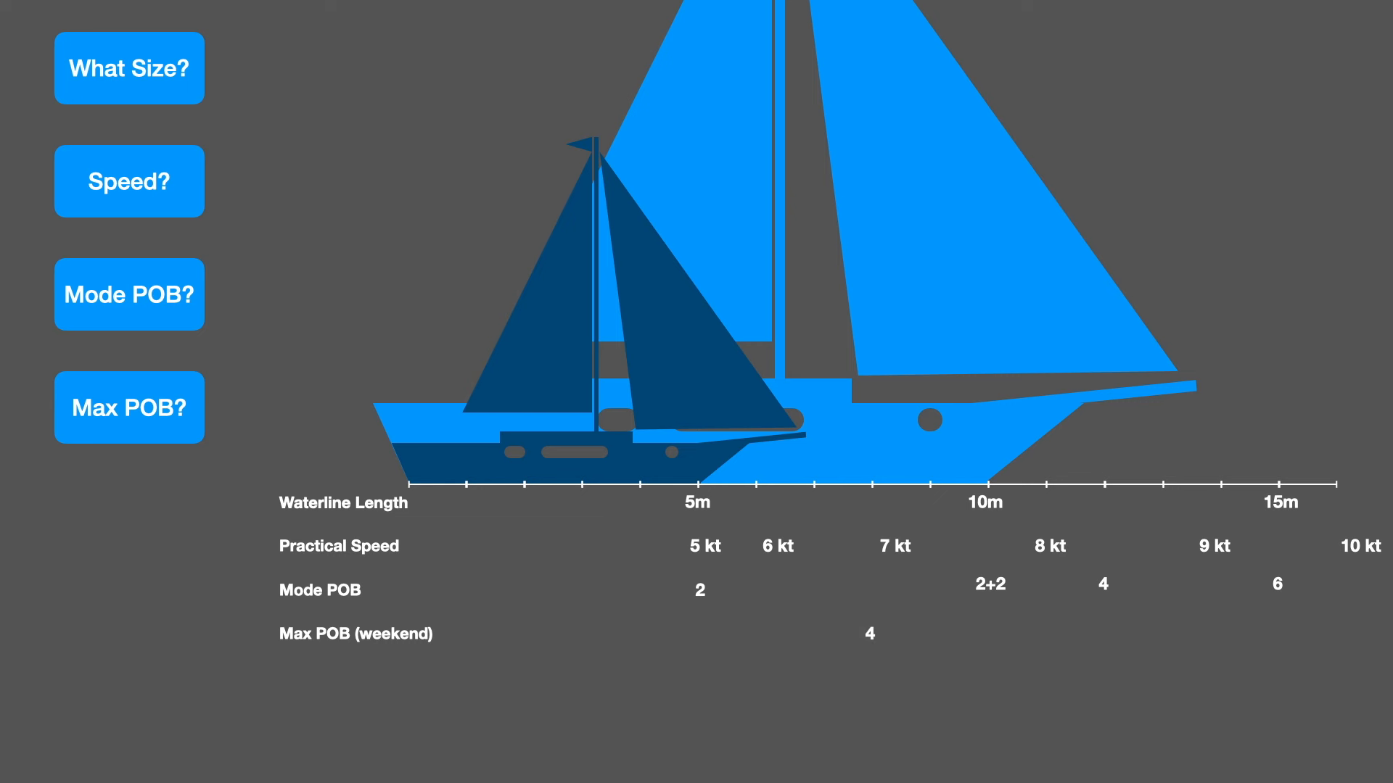
left_click(129, 408)
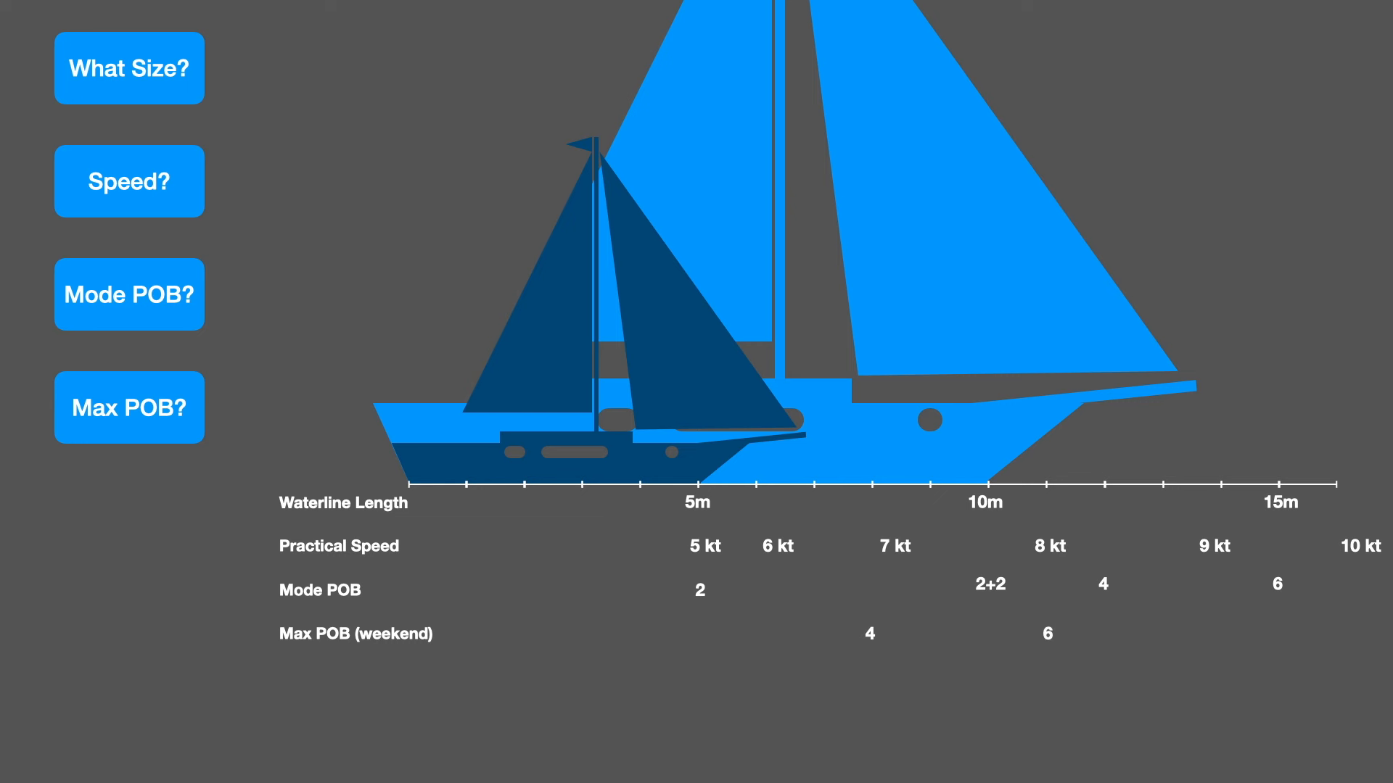
left_click(129, 409)
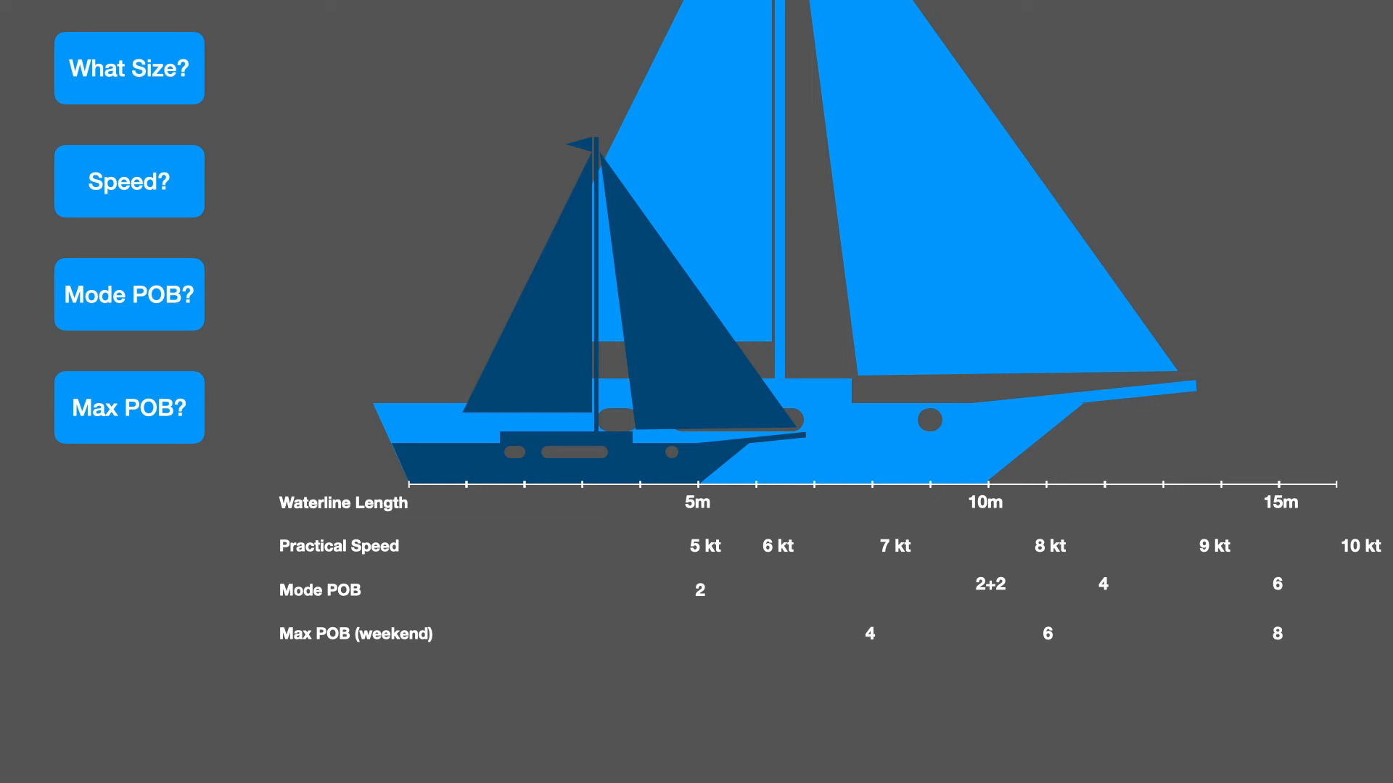
left_click(129, 408)
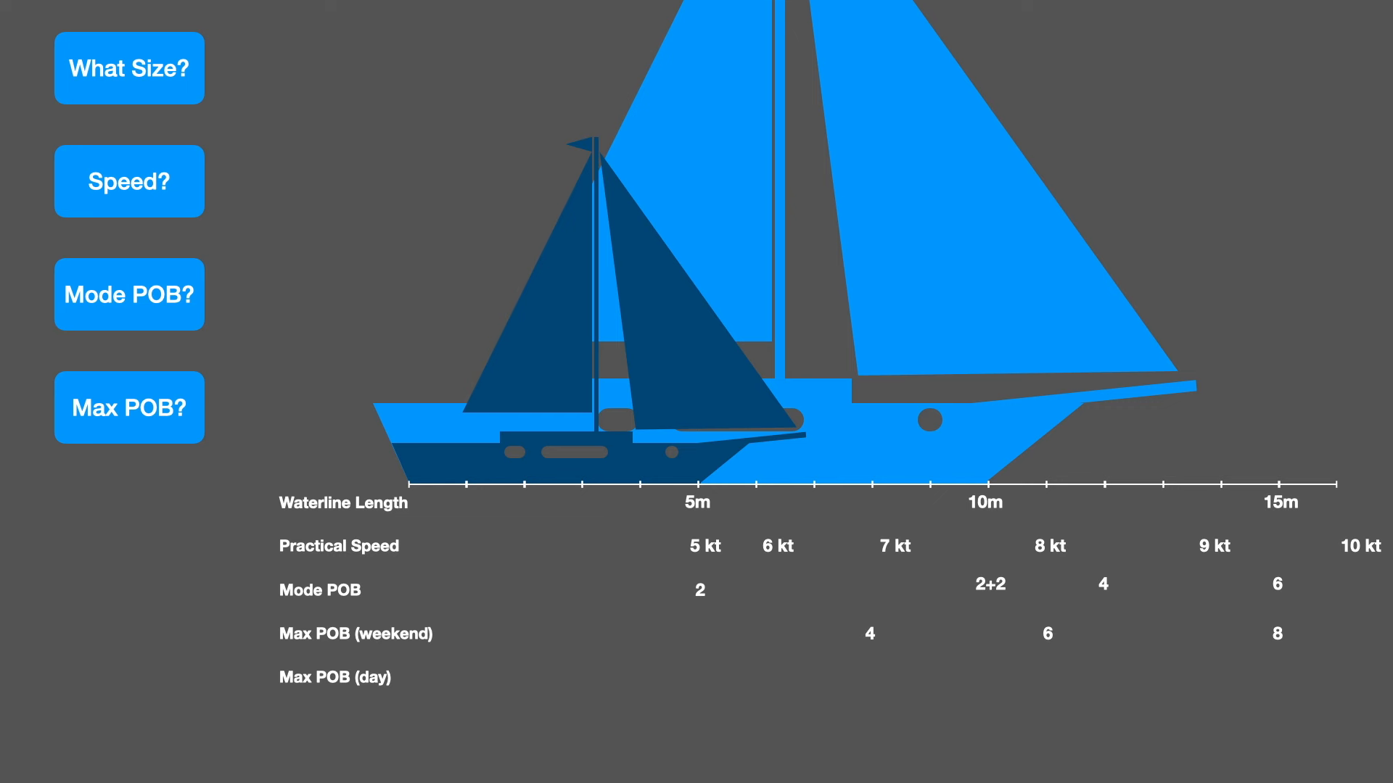
left_click(129, 407)
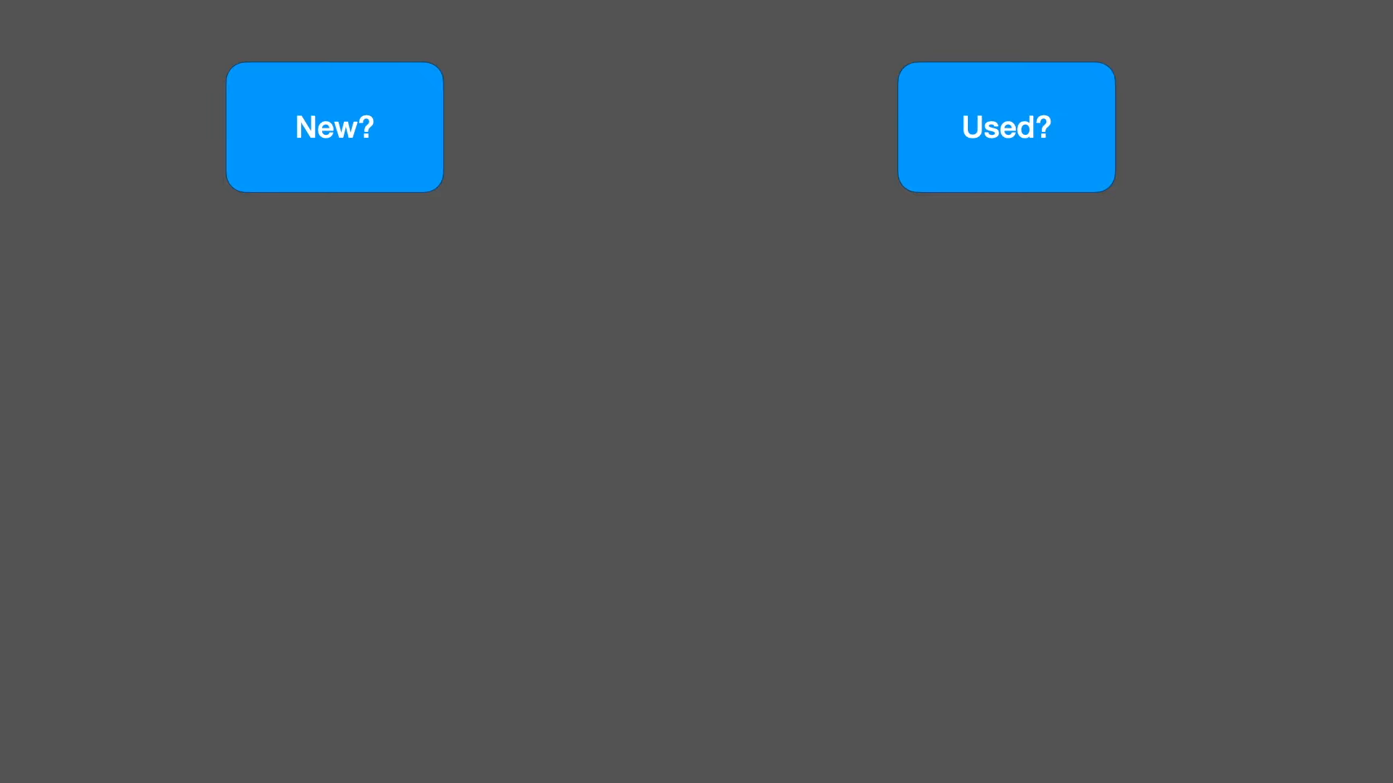
left_click(1004, 127)
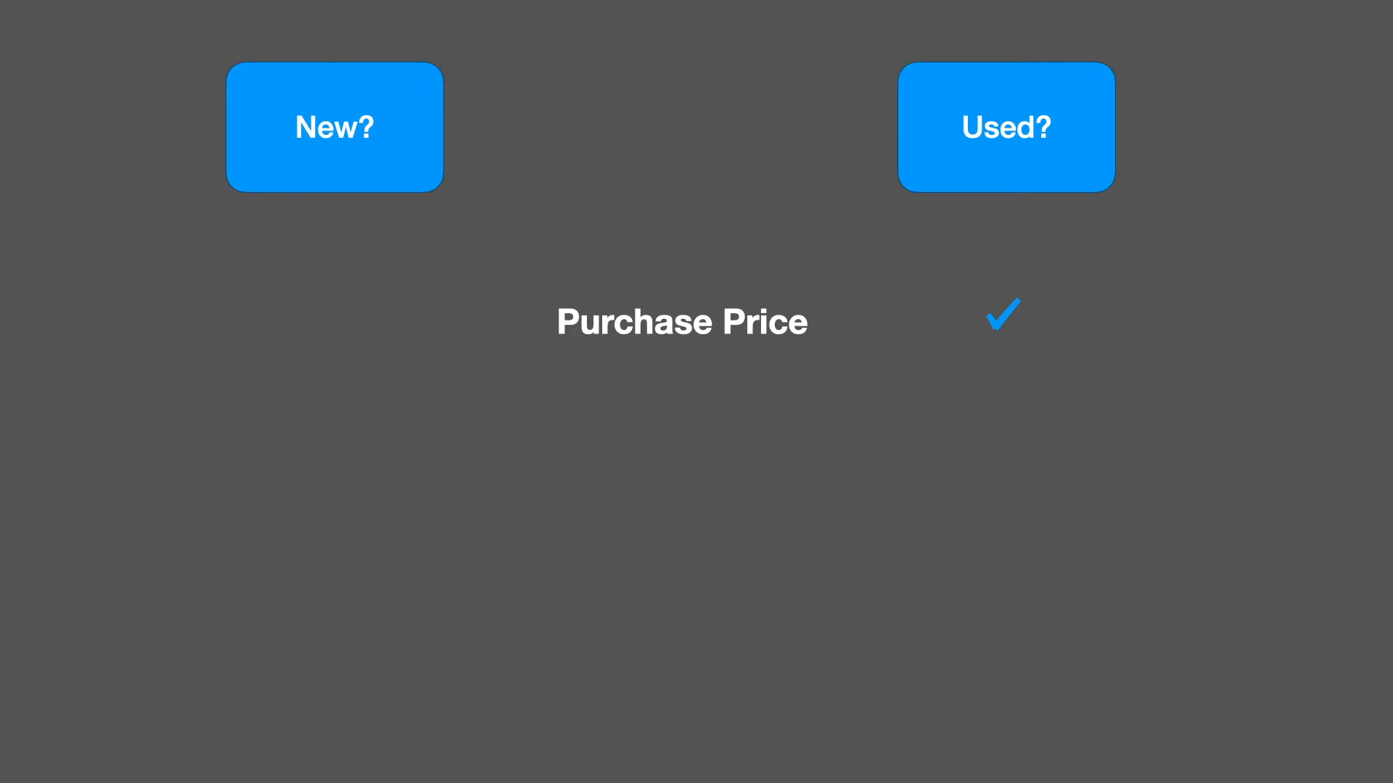